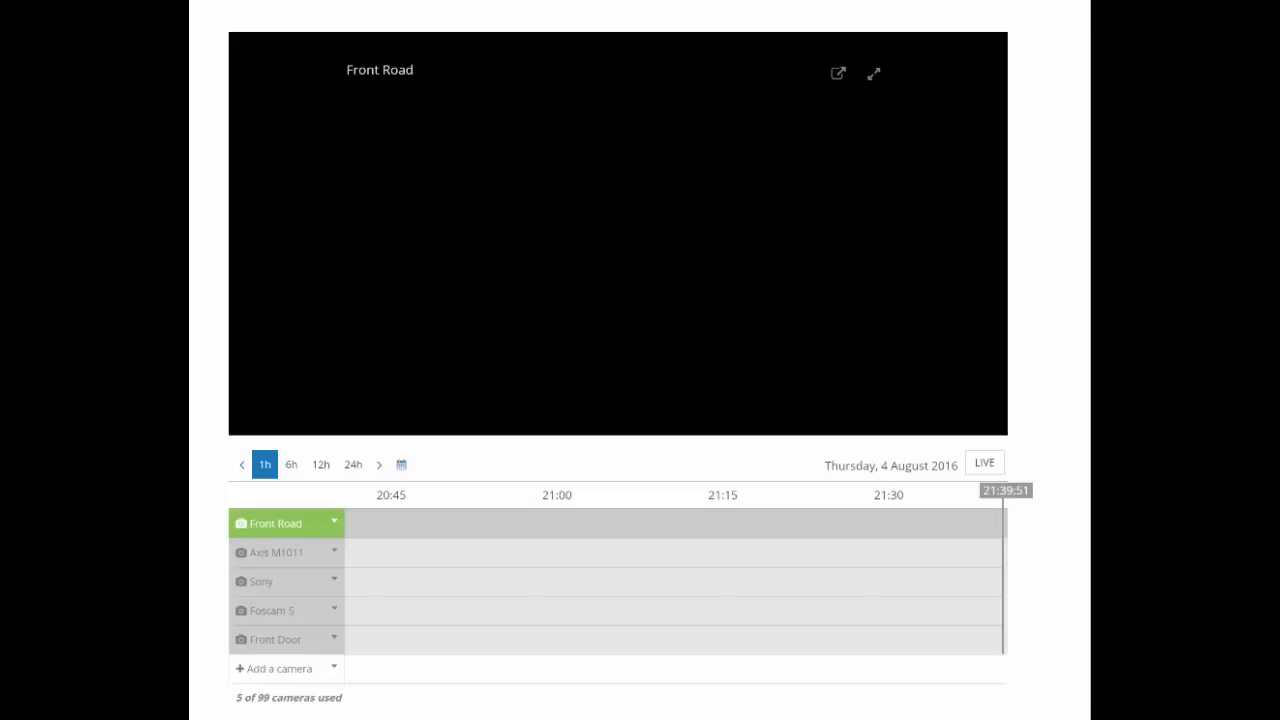
{"action": "mouse_move", "coordinate": [280, 668]}
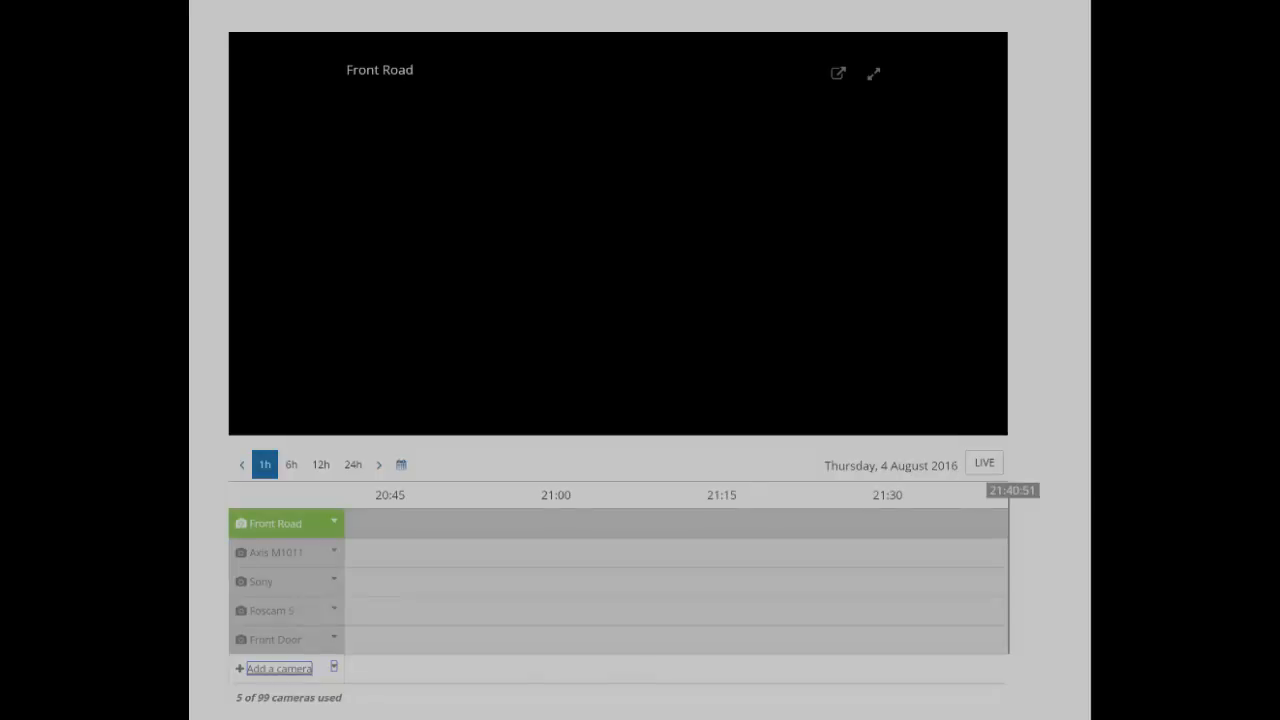
- Start a new Hikvision camera named 'Back of House' and continue to network settings
{"action": "left_click", "coordinate": [280, 668]}
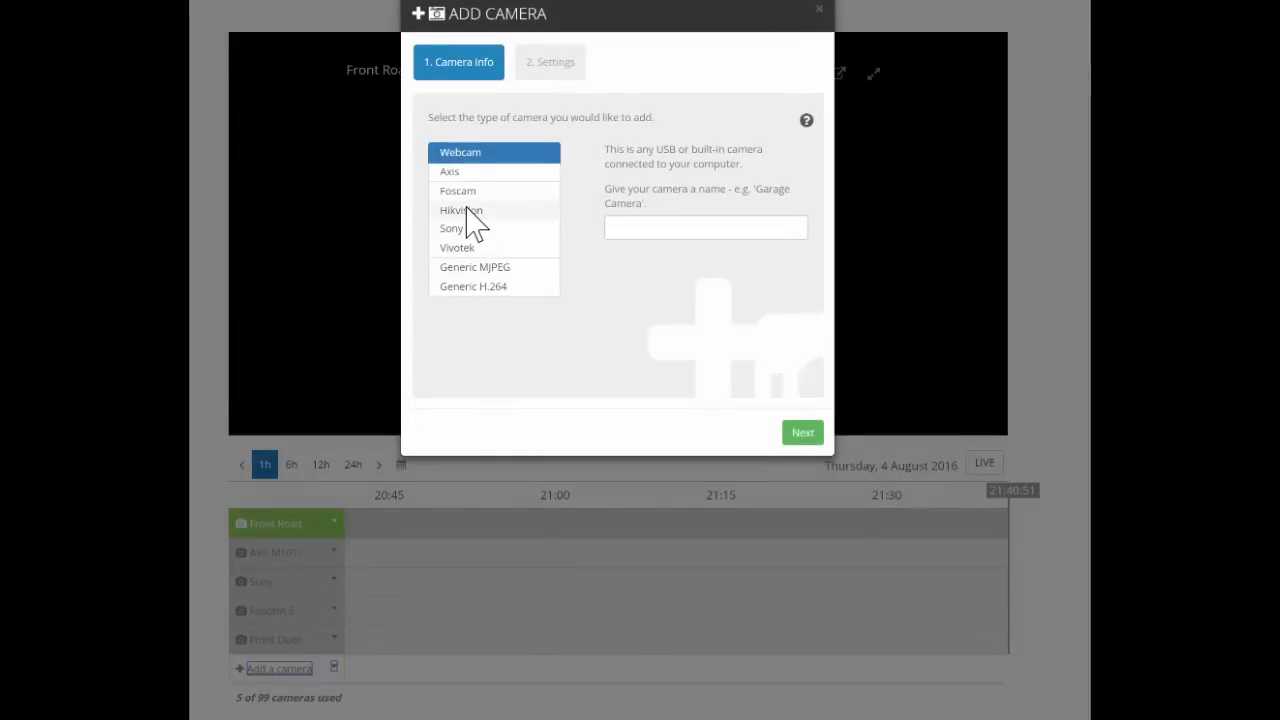
{"action": "left_click", "coordinate": [460, 210]}
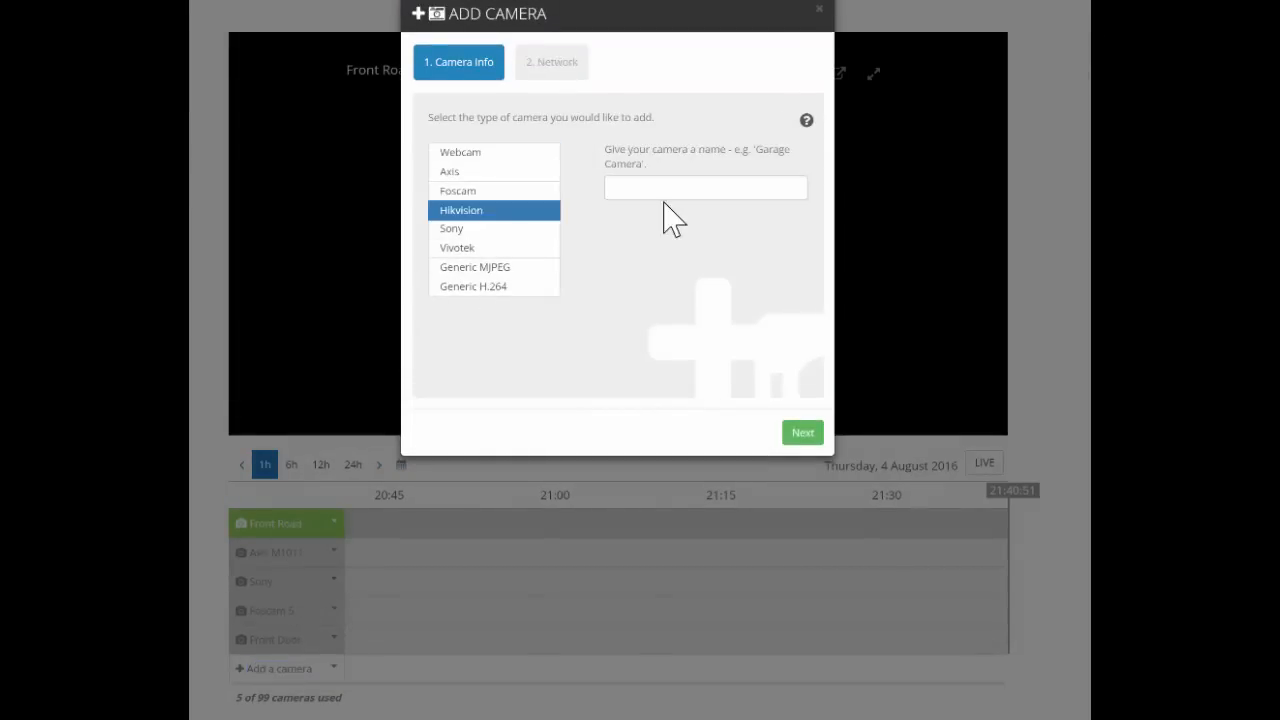
{"action": "left_click", "coordinate": [704, 188]}
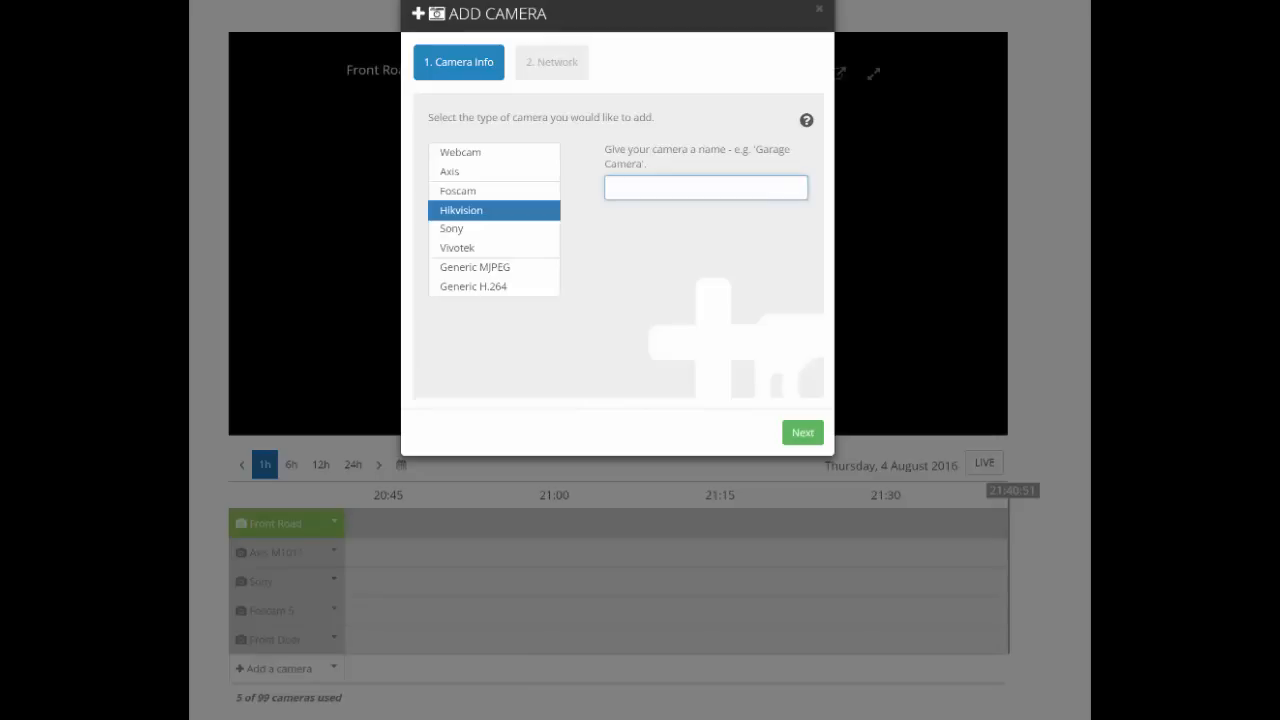
{"action": "type", "text": "Back of House"}
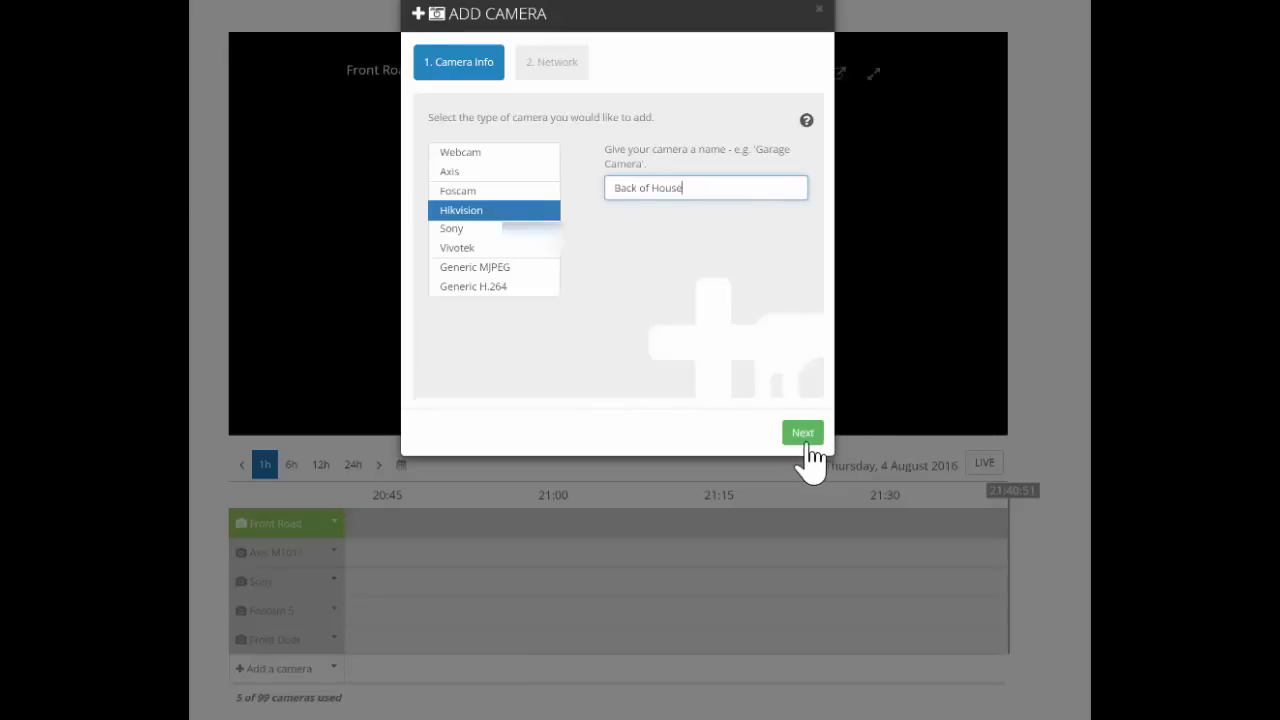
{"action": "left_click", "coordinate": [802, 432]}
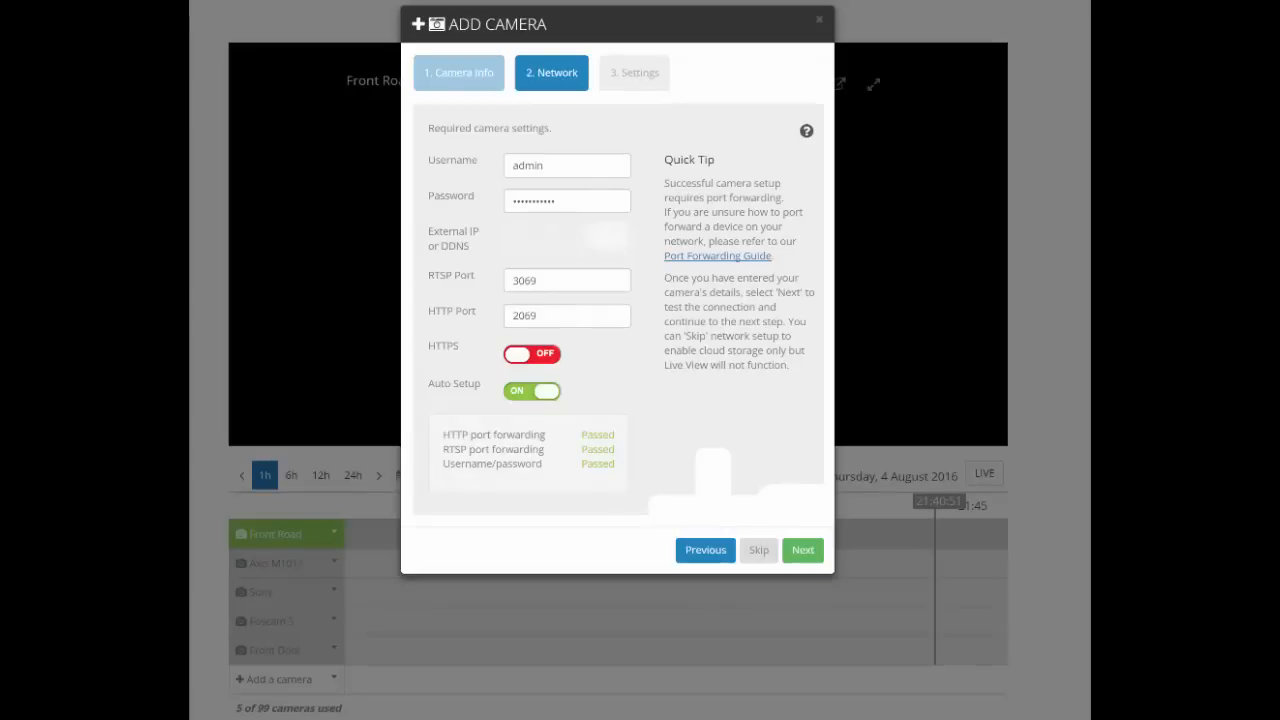
{"action": "mouse_move", "coordinate": [584, 176]}
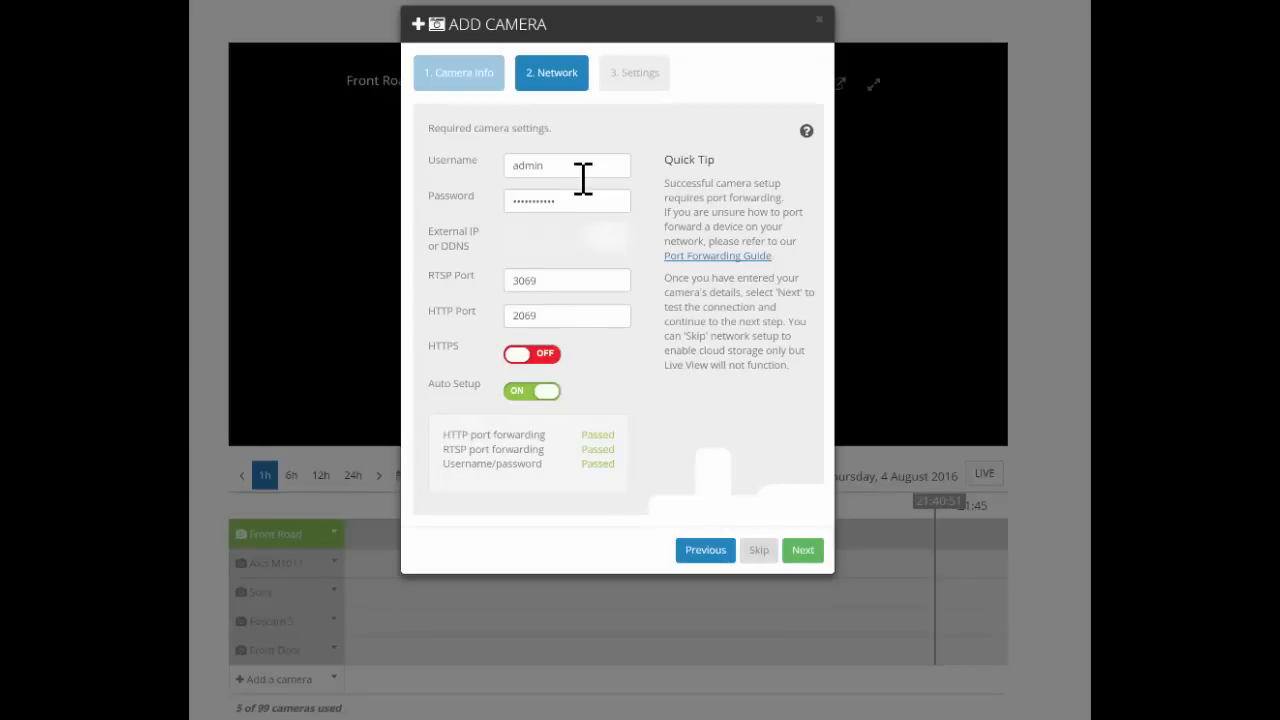
{"action": "mouse_move", "coordinate": [498, 290]}
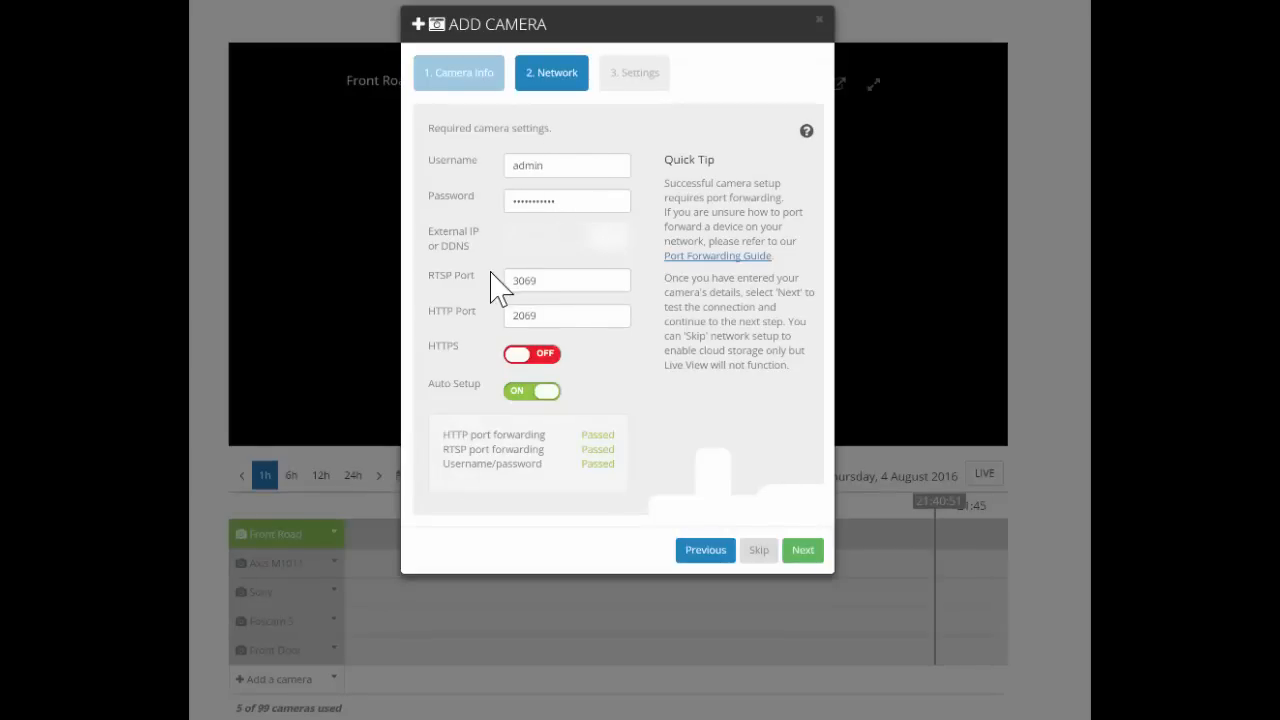
{"action": "mouse_move", "coordinate": [456, 336]}
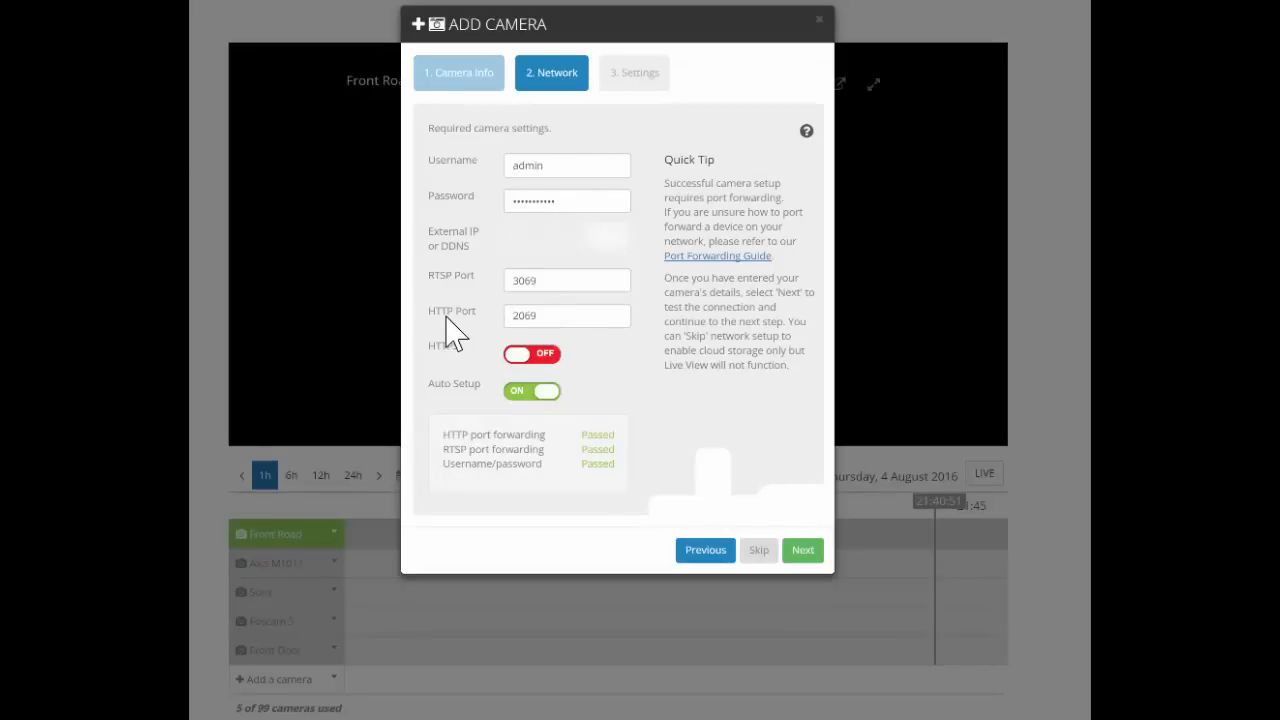
{"action": "mouse_move", "coordinate": [468, 302]}
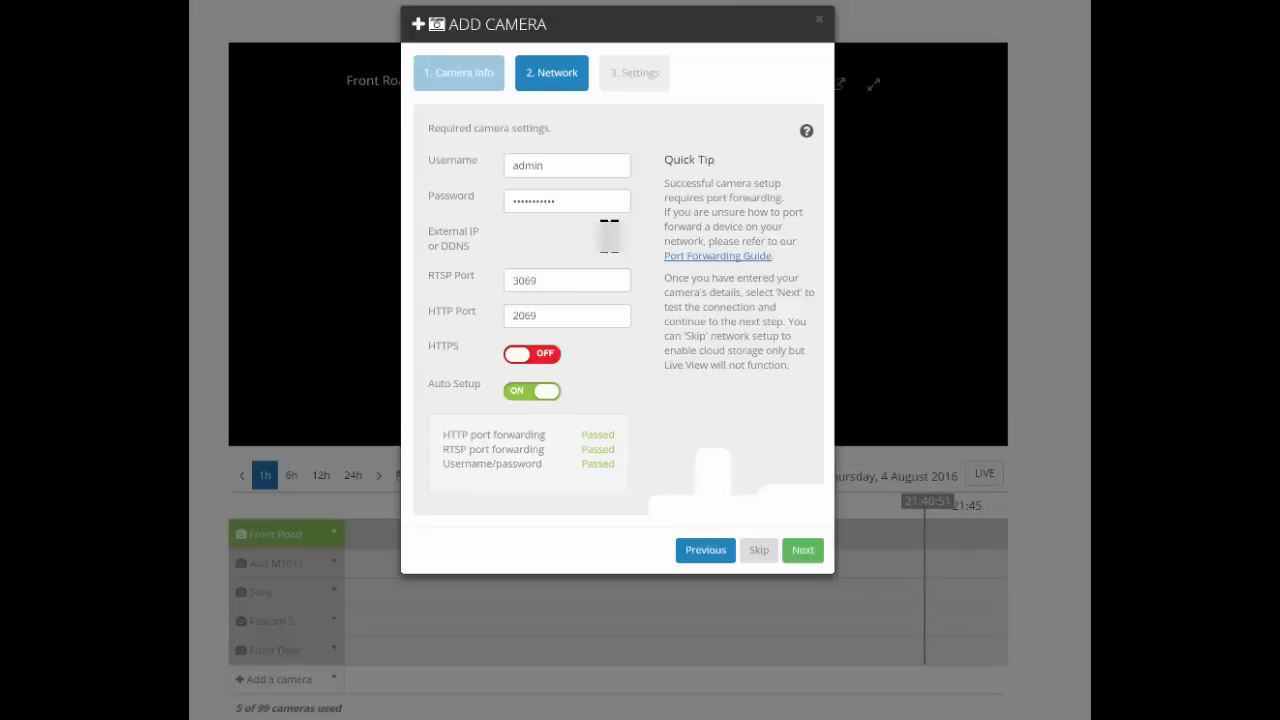
{"action": "mouse_move", "coordinate": [592, 472]}
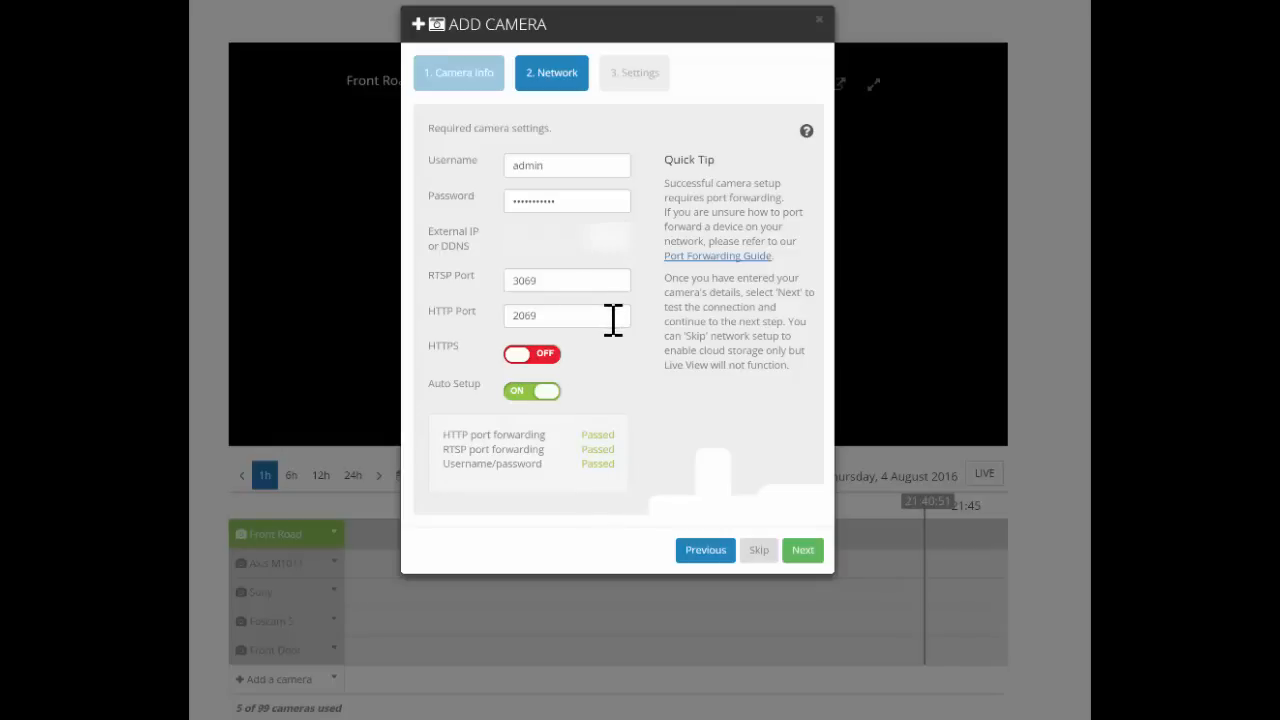
{"action": "mouse_move", "coordinate": [620, 356]}
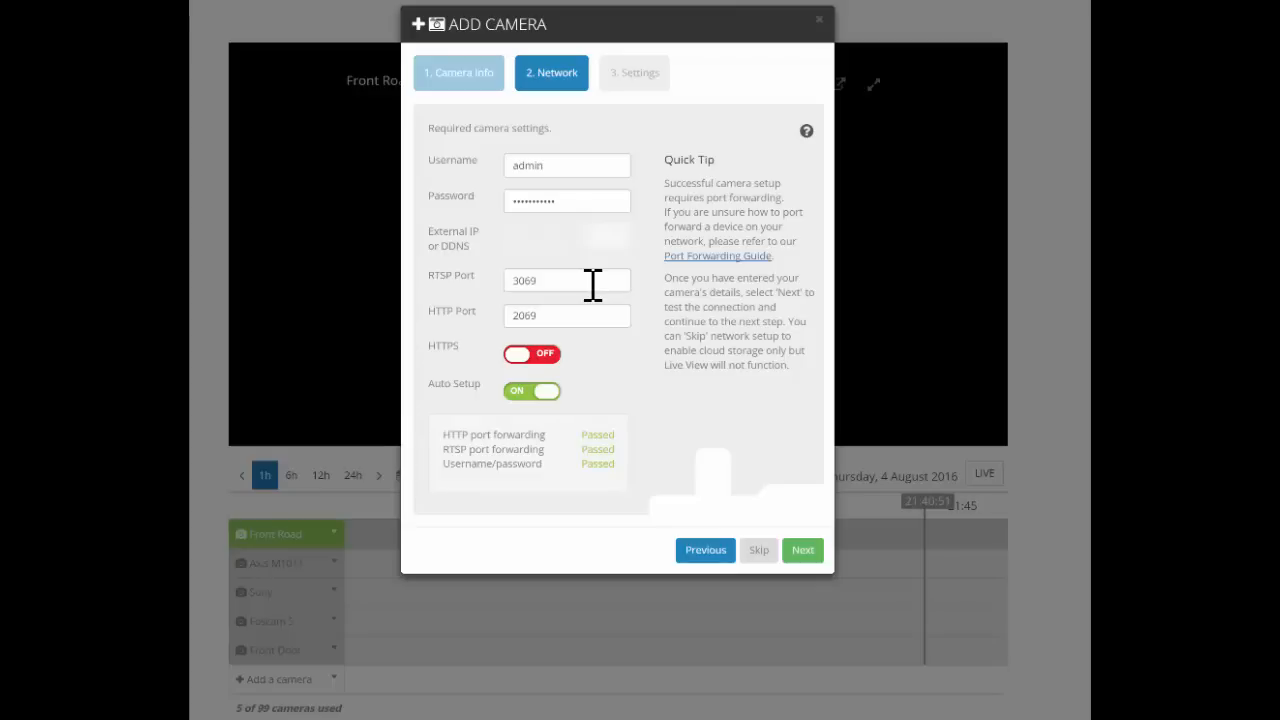
{"action": "mouse_move", "coordinate": [572, 448]}
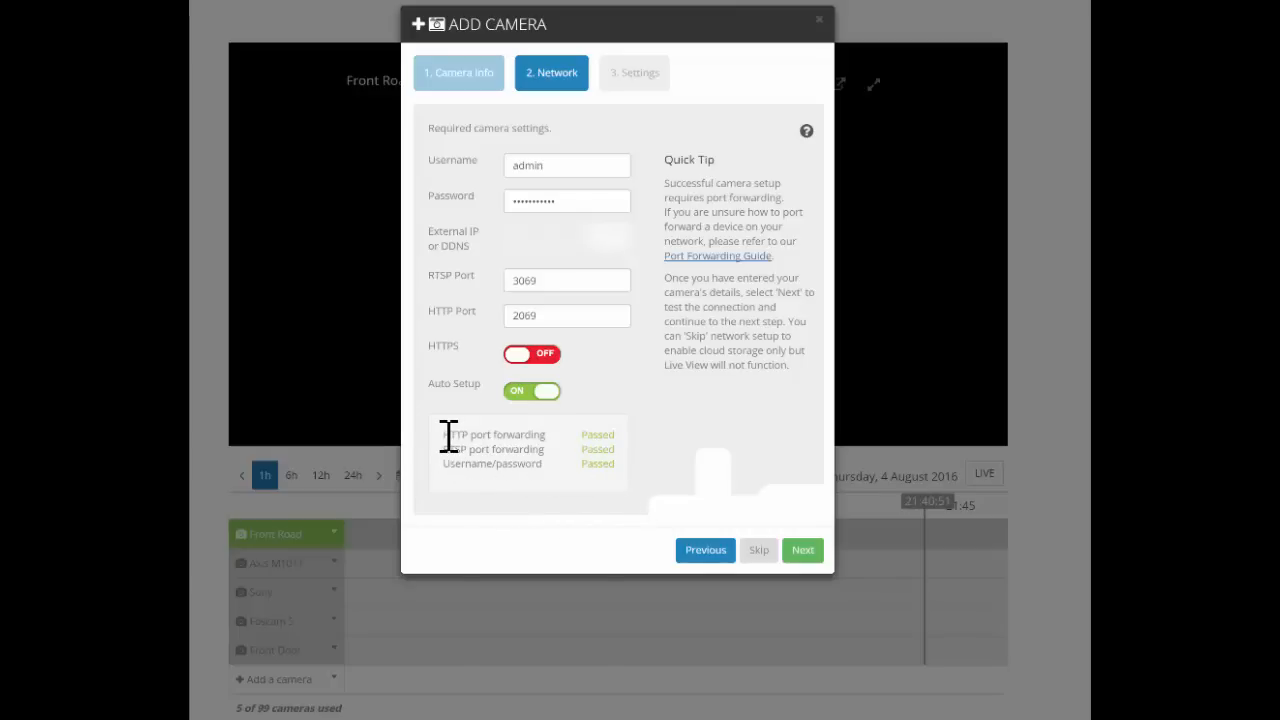
{"action": "mouse_move", "coordinate": [432, 450]}
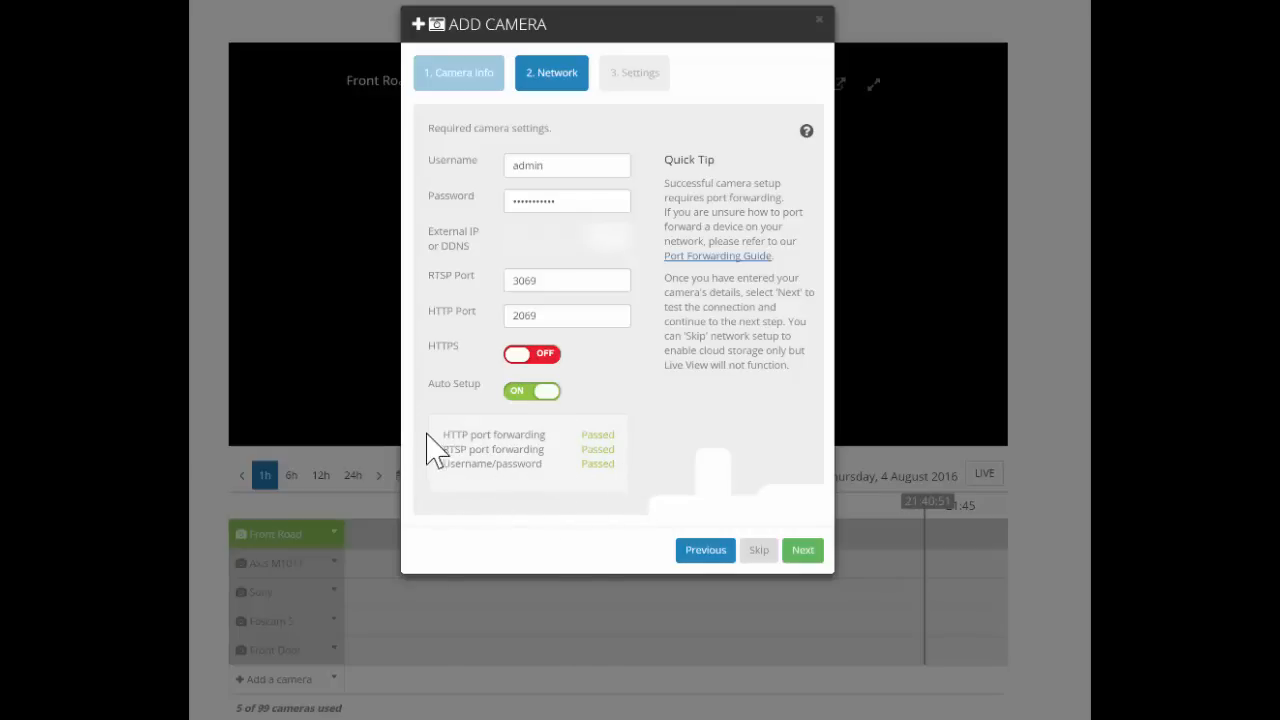
{"action": "mouse_move", "coordinate": [600, 524]}
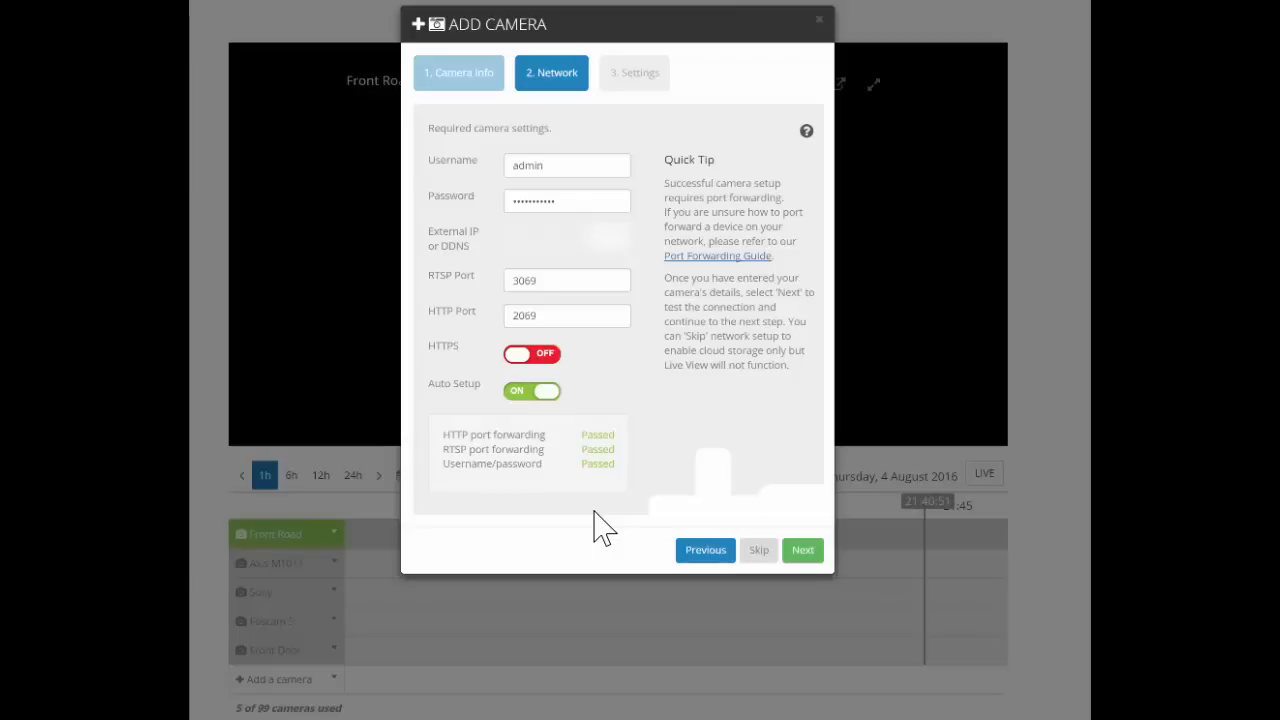
{"action": "left_click", "coordinate": [802, 550]}
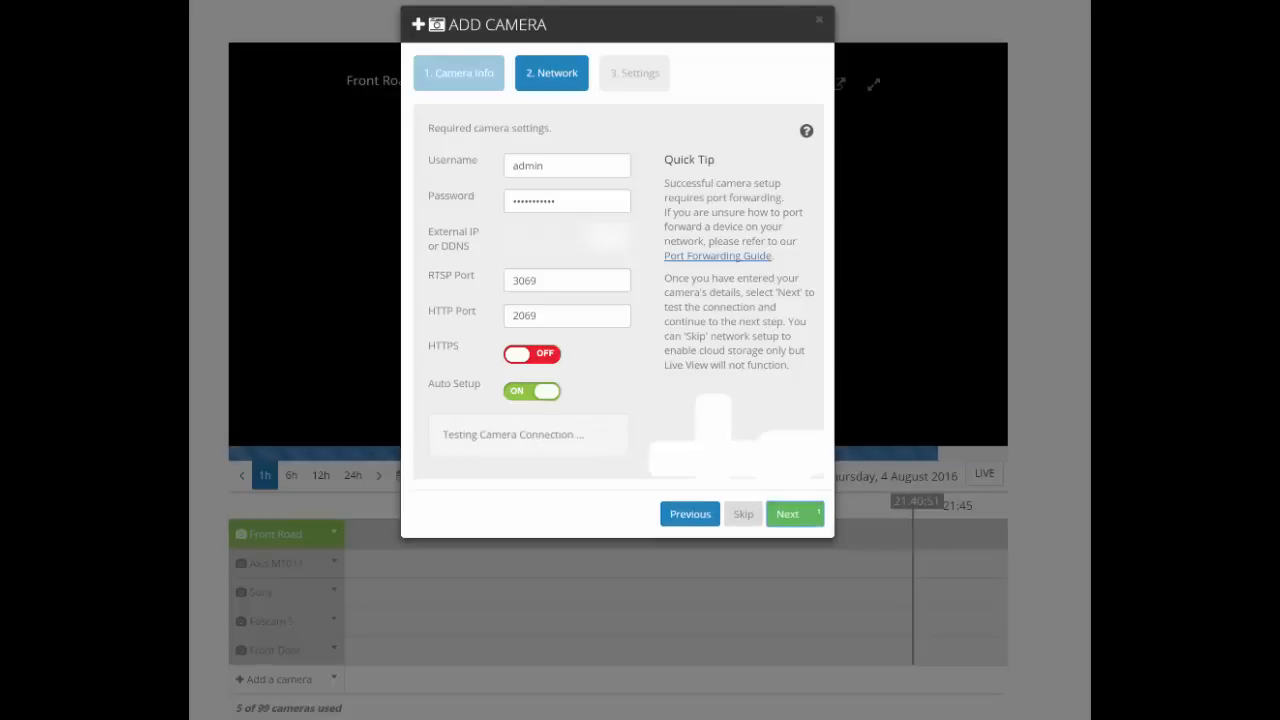
{"action": "left_click", "coordinate": [792, 512]}
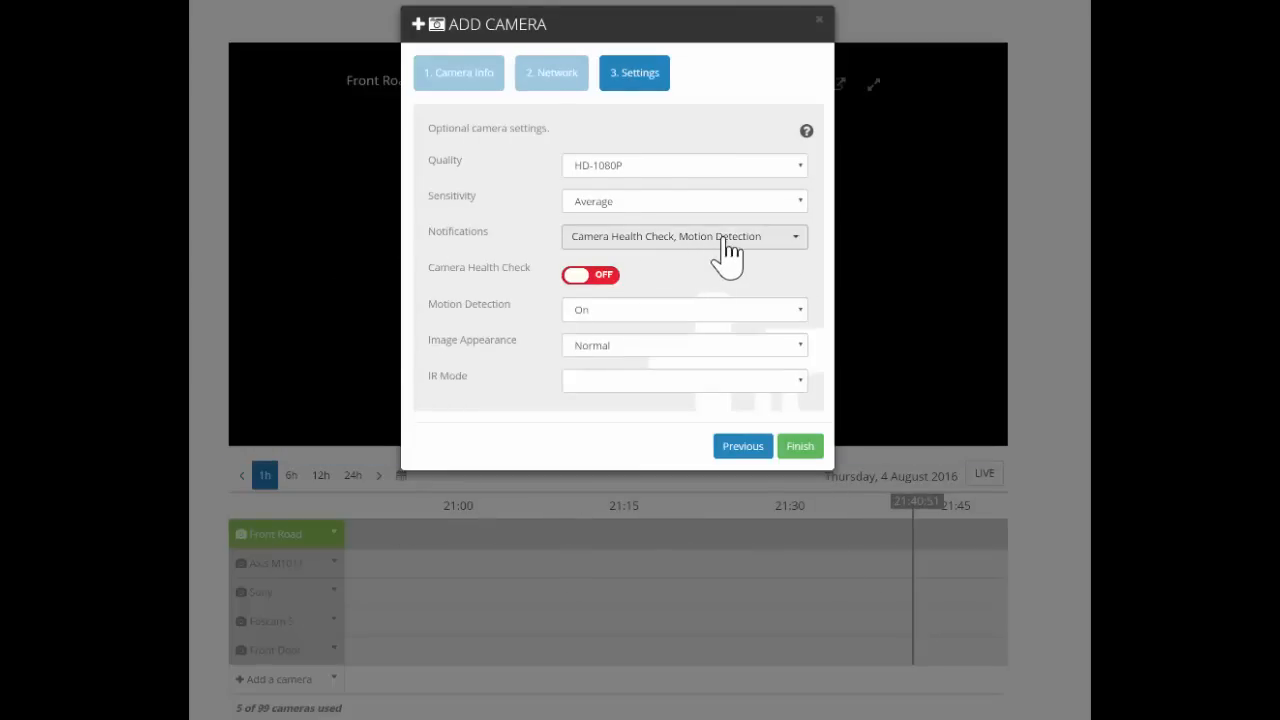
{"action": "left_click", "coordinate": [684, 236]}
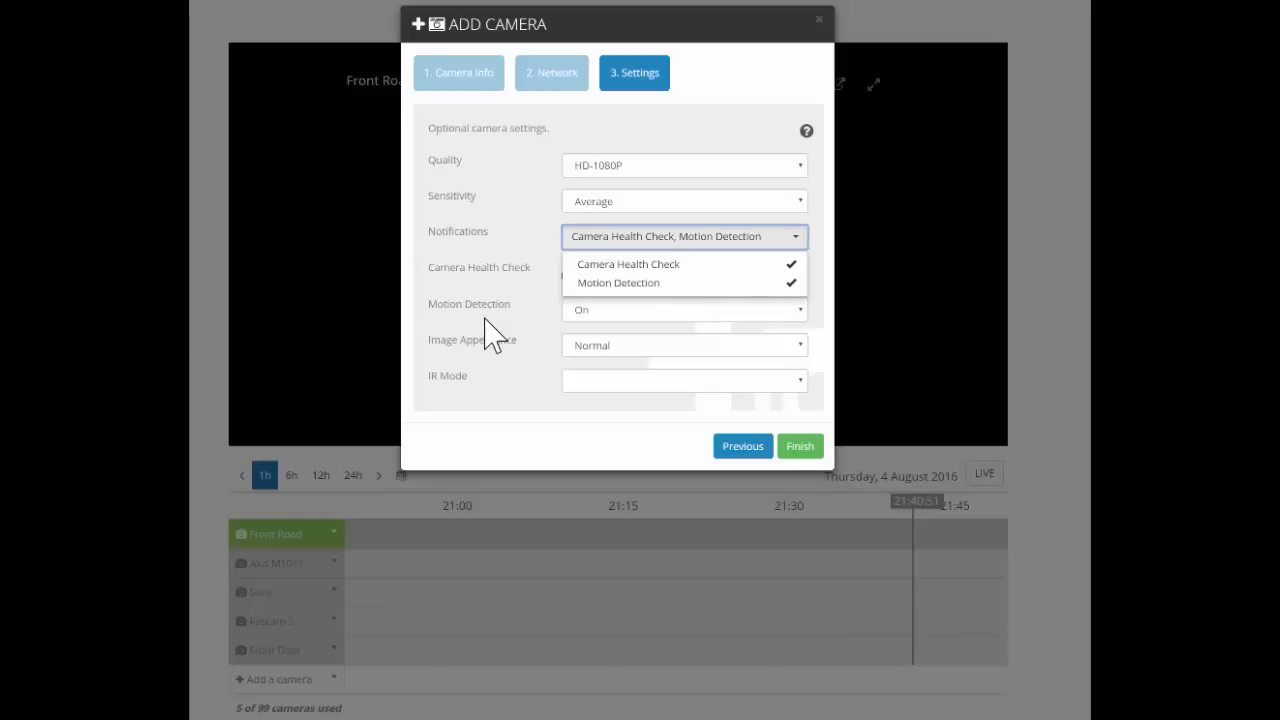
{"action": "mouse_move", "coordinate": [518, 370]}
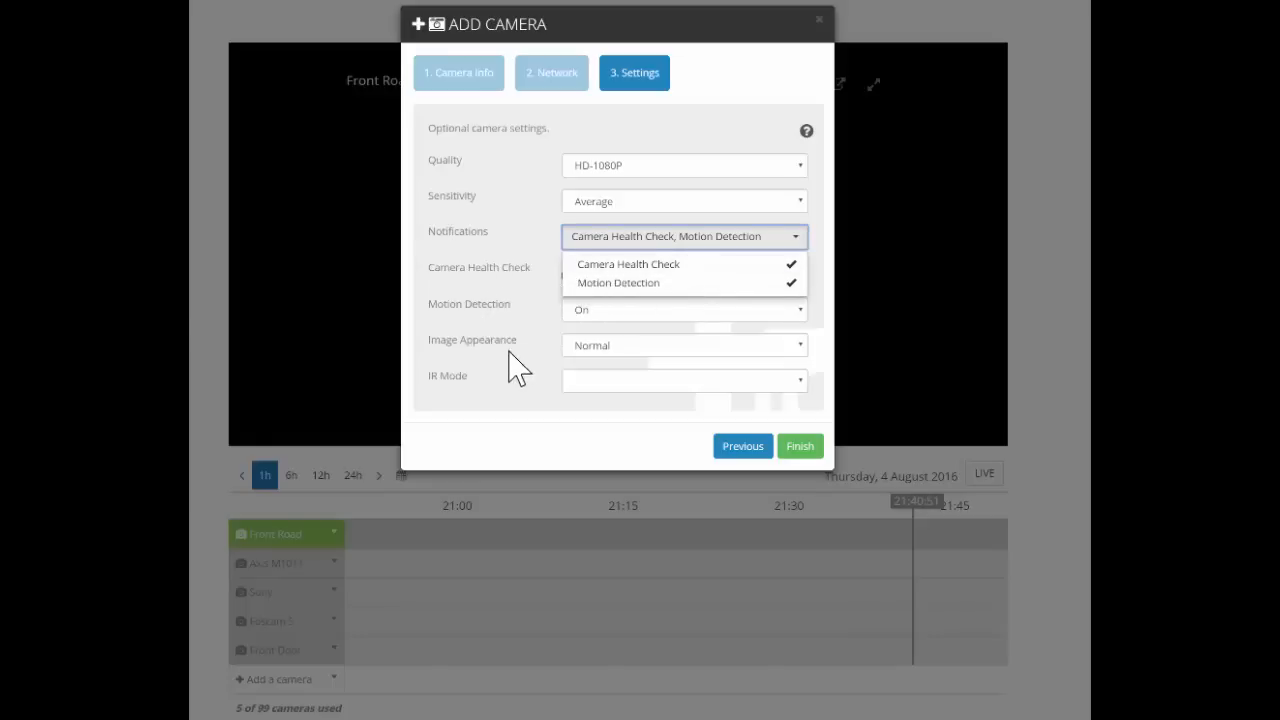
{"action": "mouse_move", "coordinate": [582, 292]}
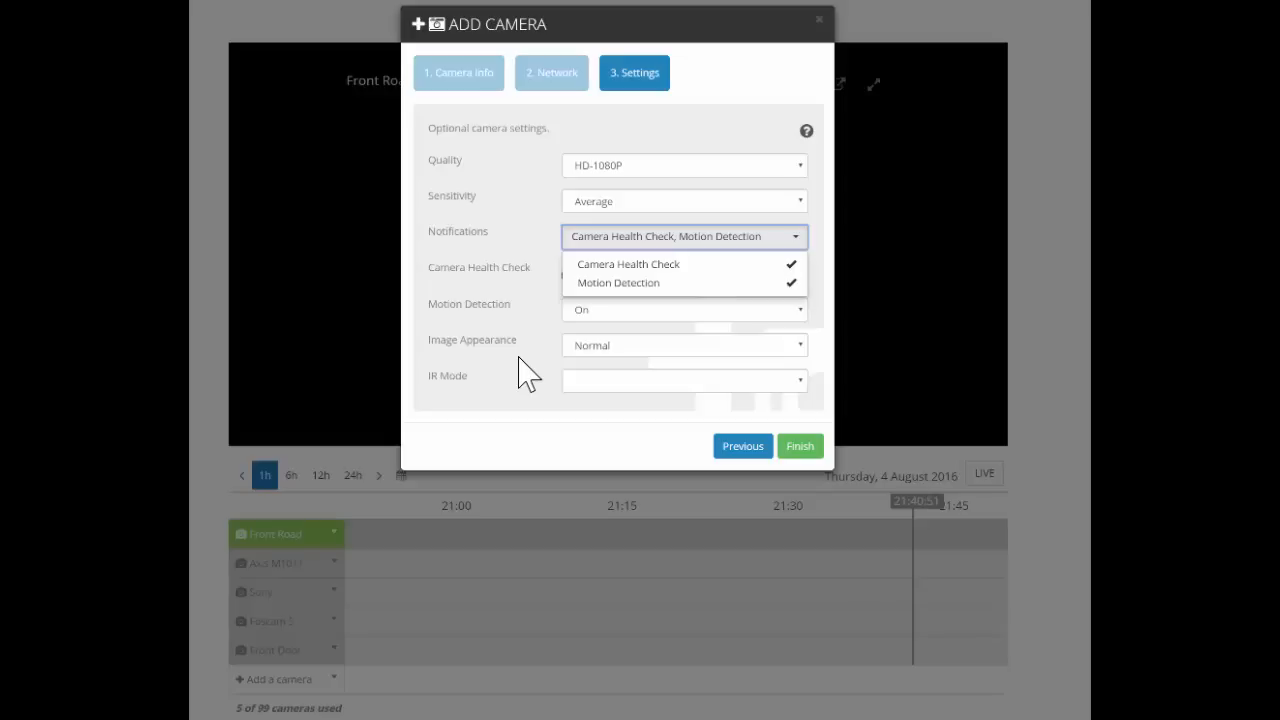
{"action": "mouse_move", "coordinate": [608, 444]}
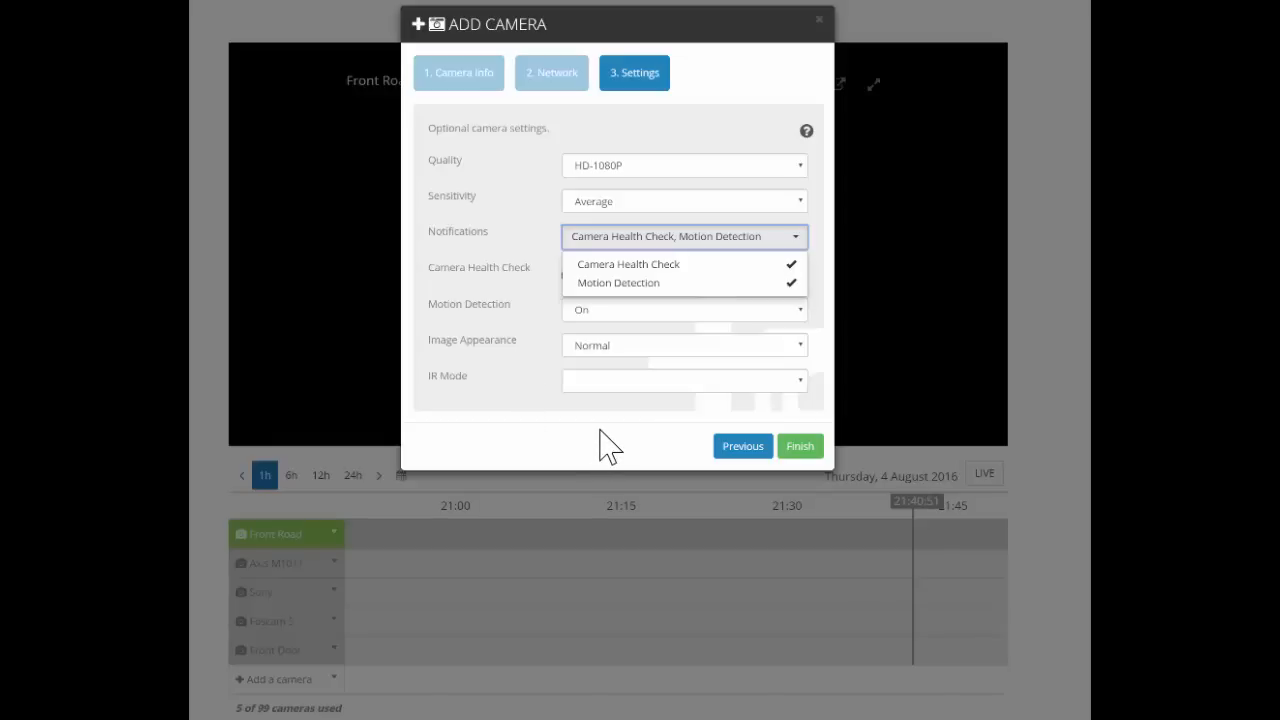
{"action": "mouse_move", "coordinate": [610, 278]}
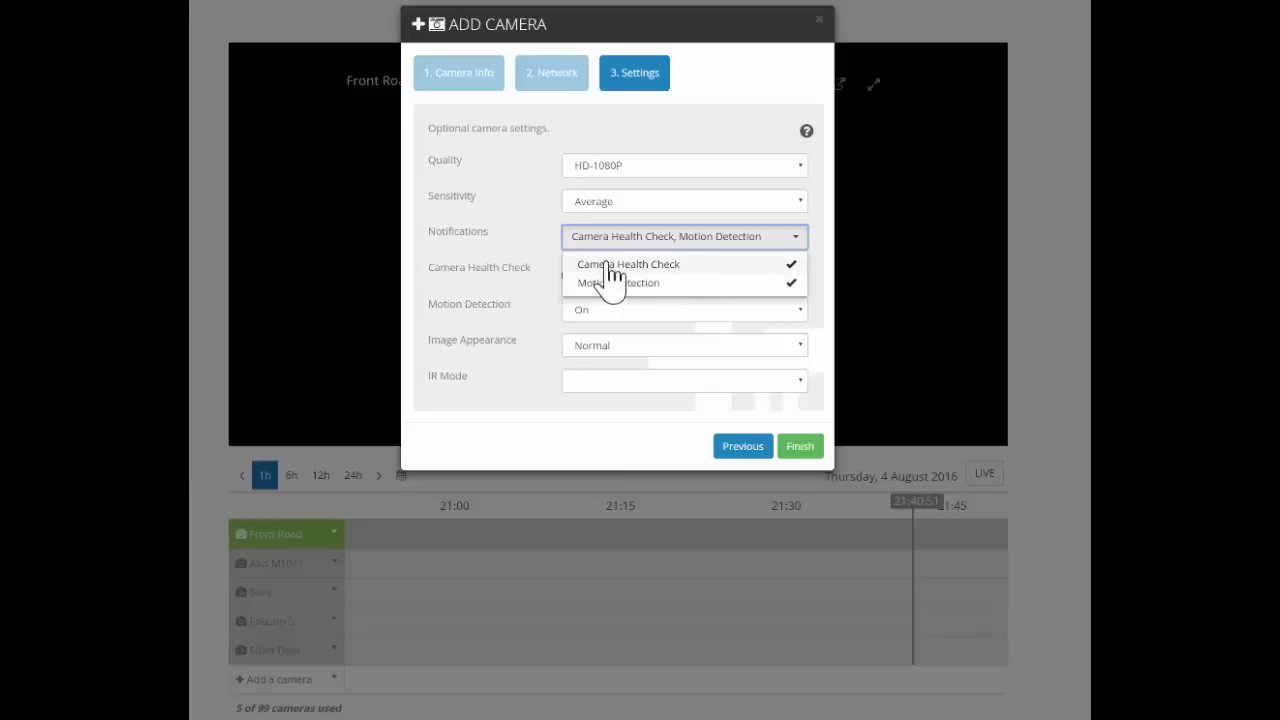
{"action": "left_click", "coordinate": [684, 236]}
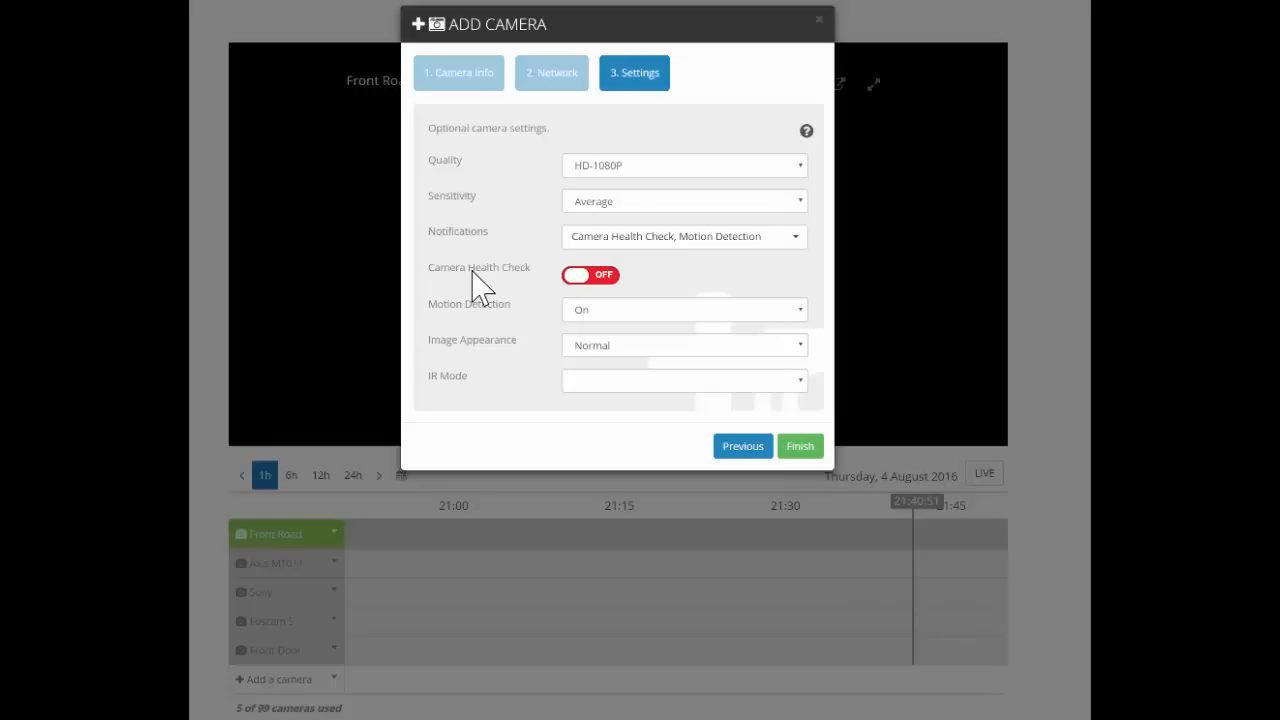
- Enable Camera Health Check, review Image Appearance and Sensitivity options, and finish the wizard
{"action": "left_click", "coordinate": [590, 274]}
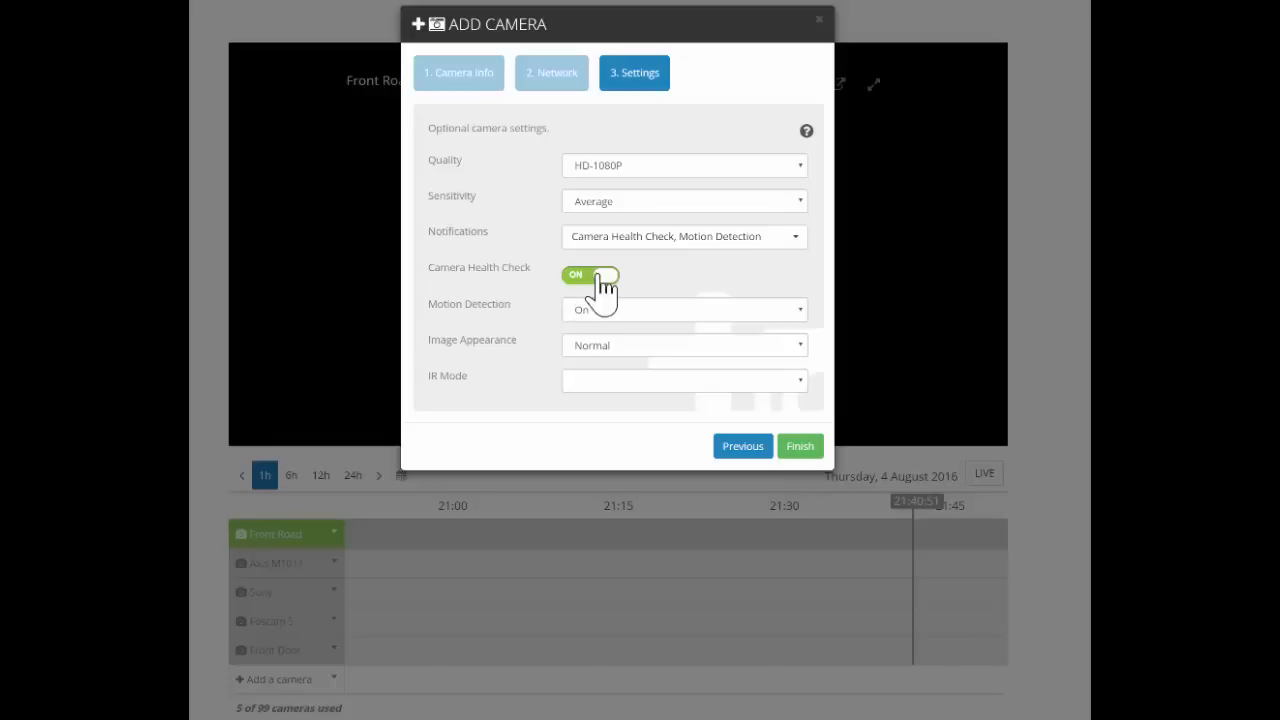
{"action": "mouse_move", "coordinate": [730, 320]}
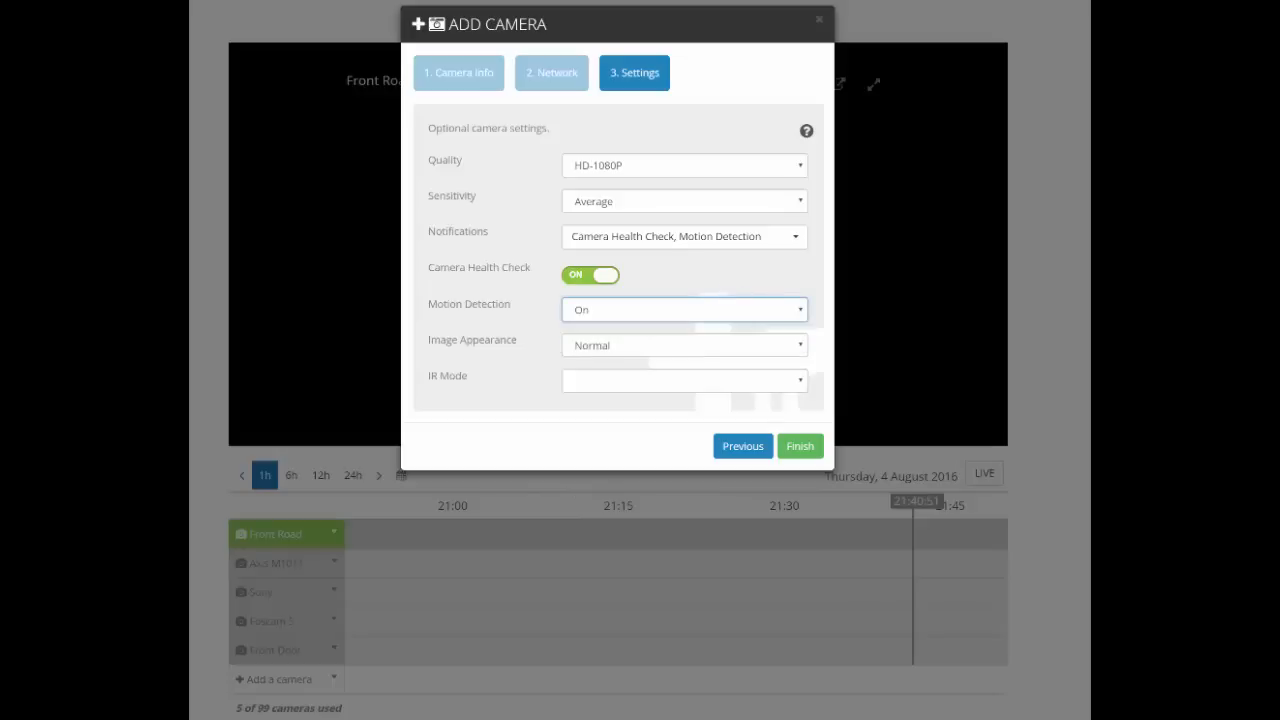
{"action": "left_click", "coordinate": [684, 344]}
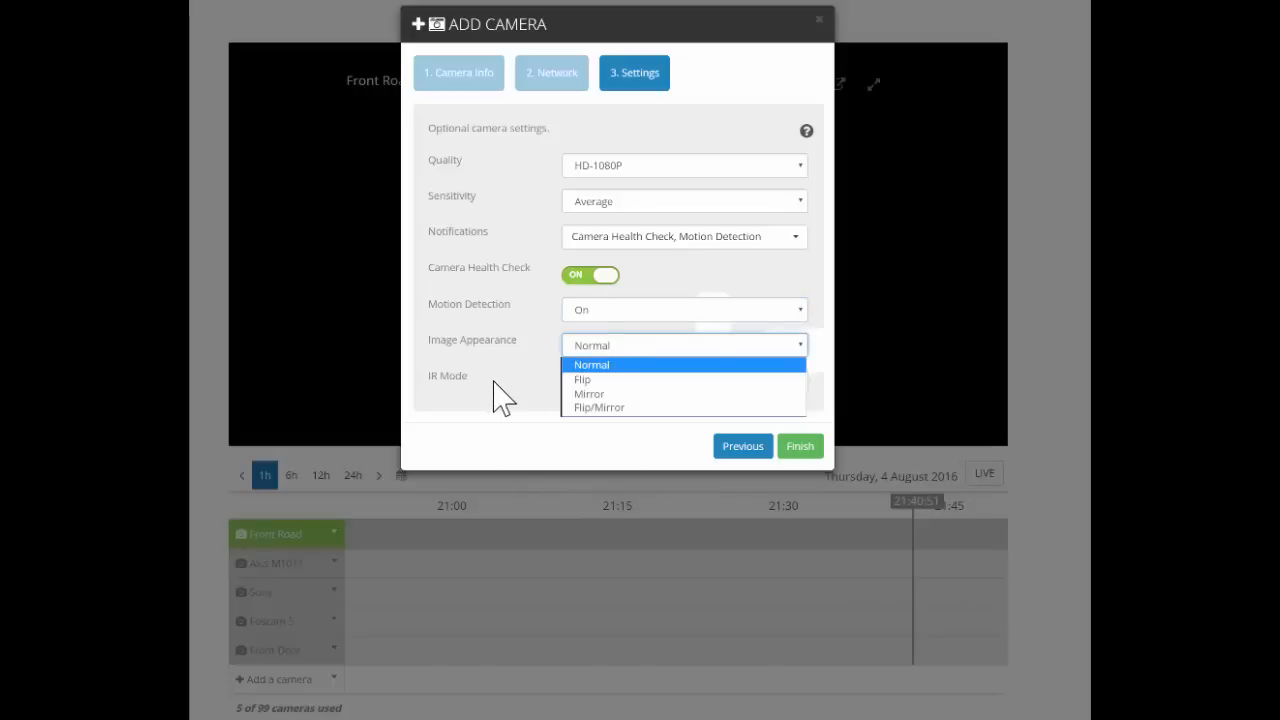
{"action": "mouse_move", "coordinate": [508, 410]}
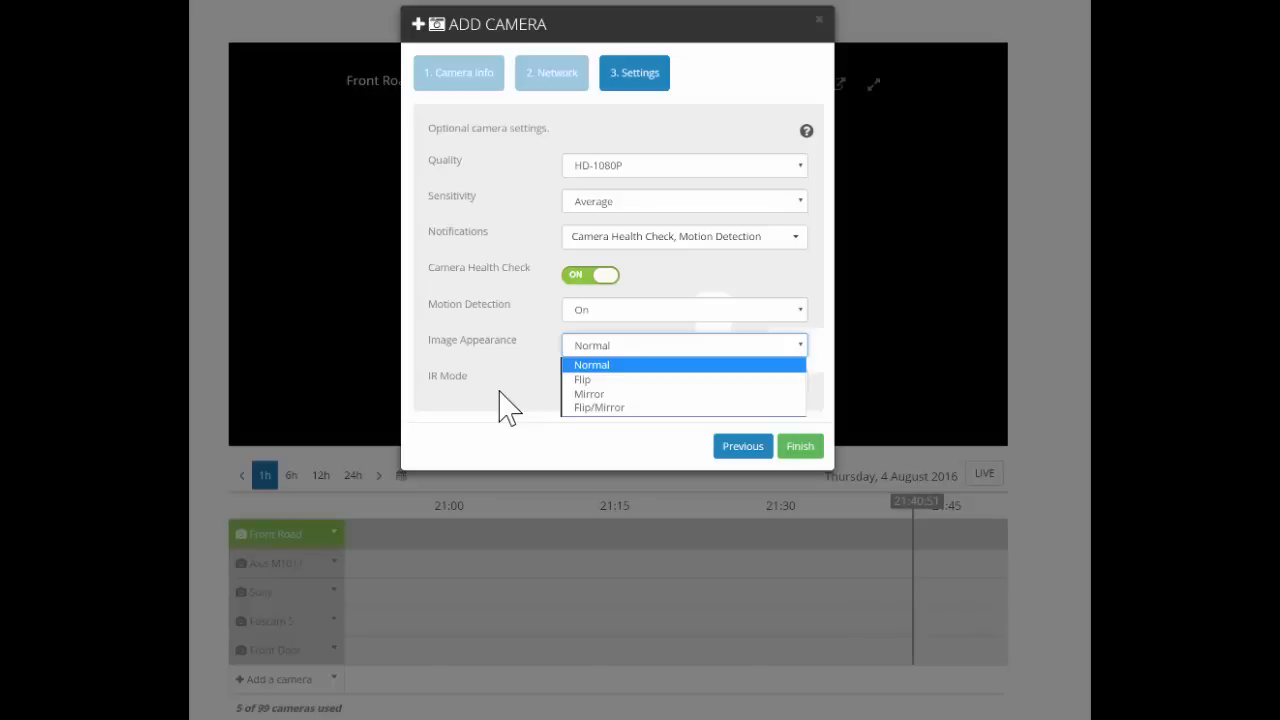
{"action": "left_click", "coordinate": [684, 200]}
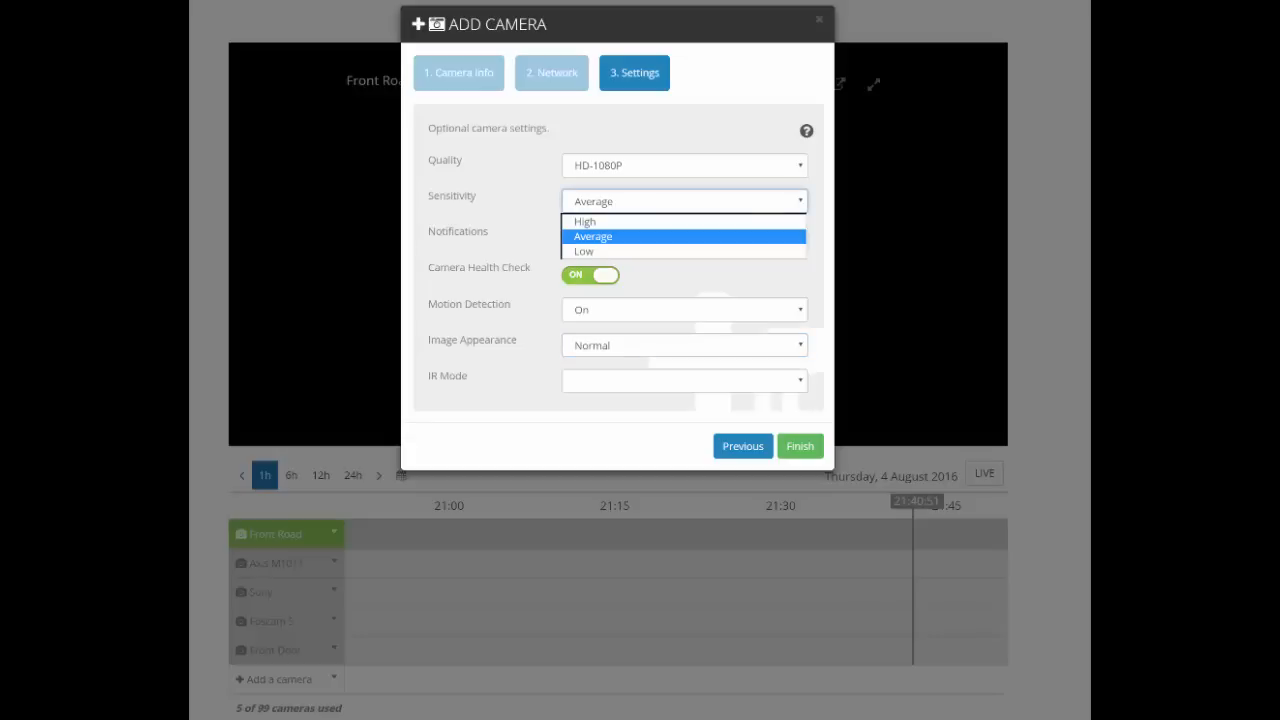
{"action": "mouse_move", "coordinate": [500, 280]}
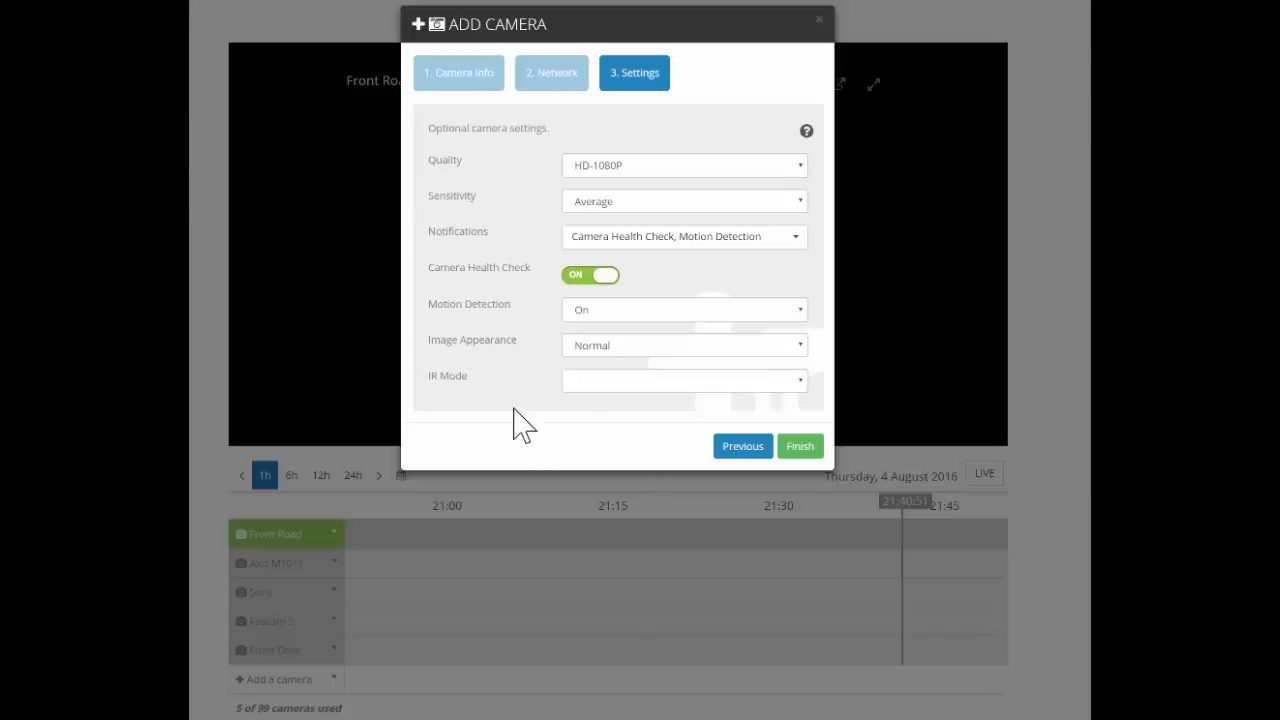
{"action": "mouse_move", "coordinate": [772, 462]}
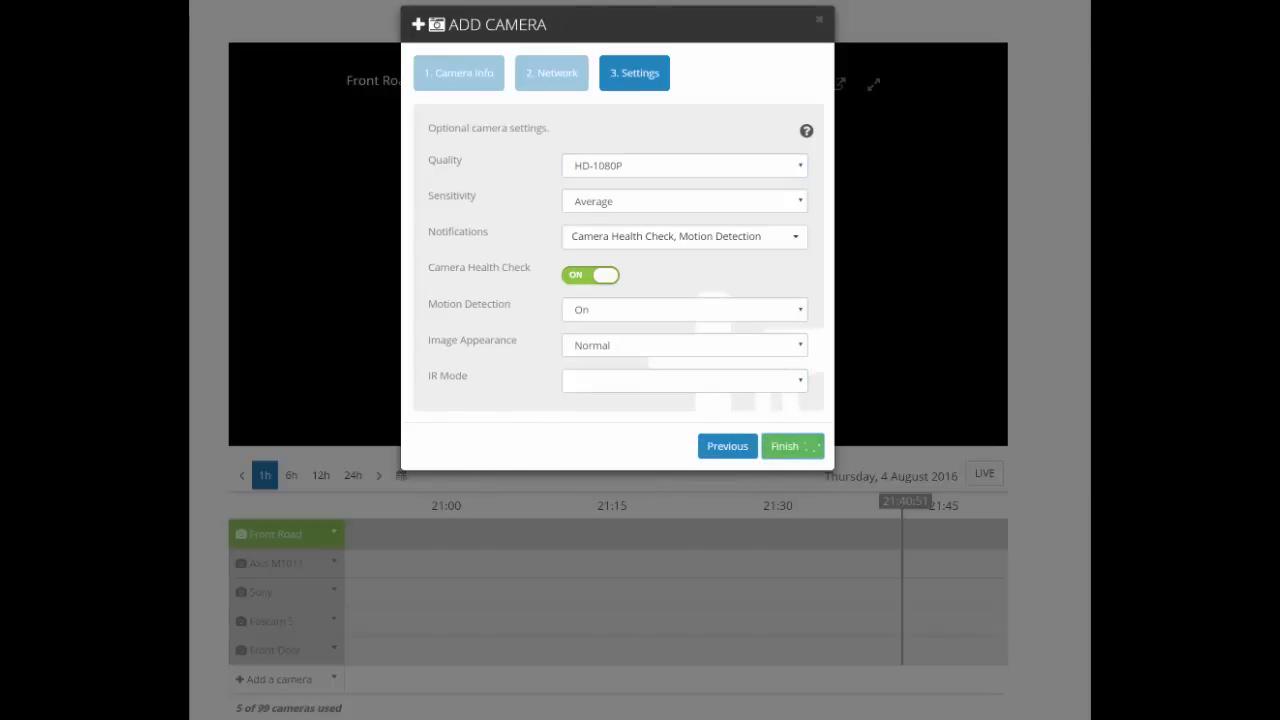
{"action": "left_click", "coordinate": [786, 446]}
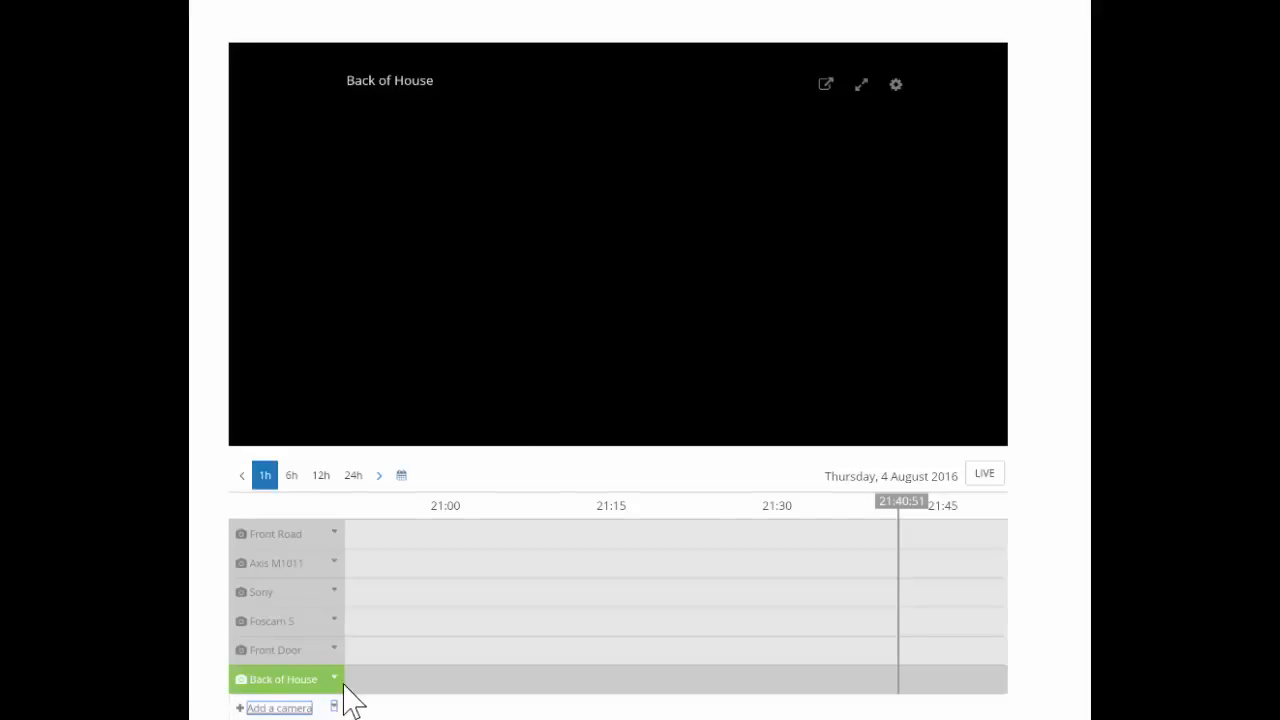
{"action": "mouse_move", "coordinate": [856, 690]}
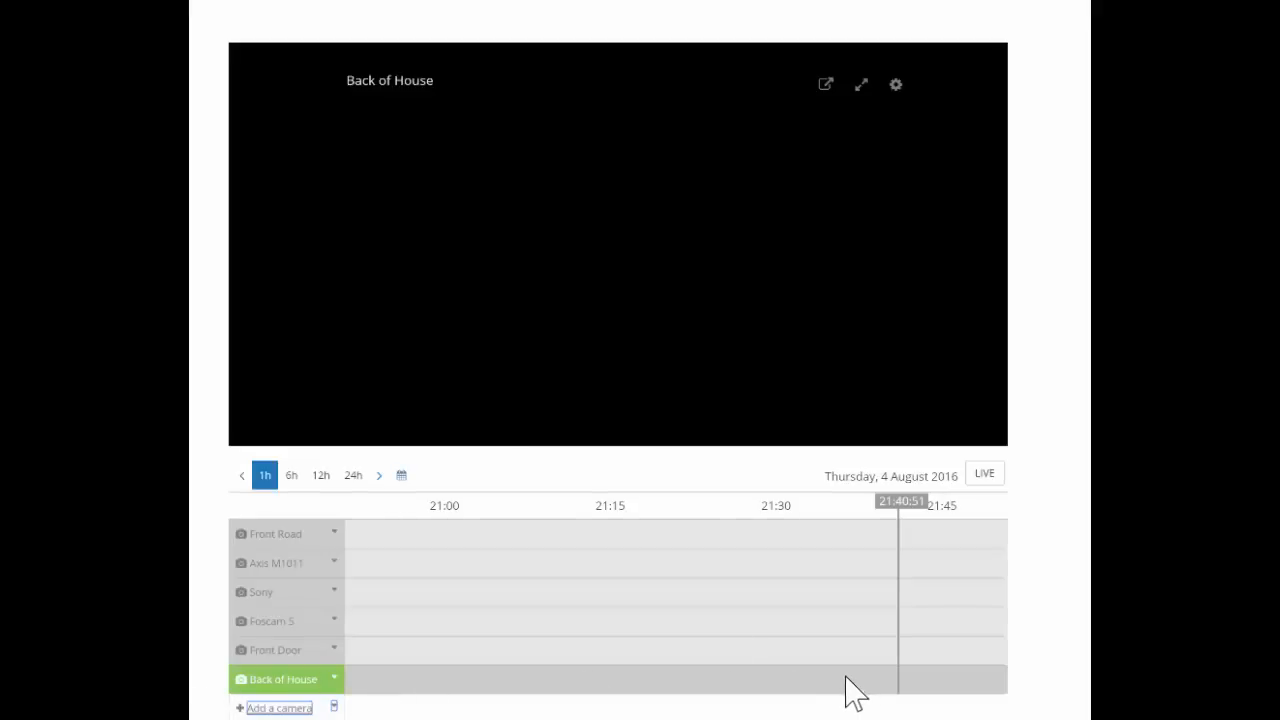